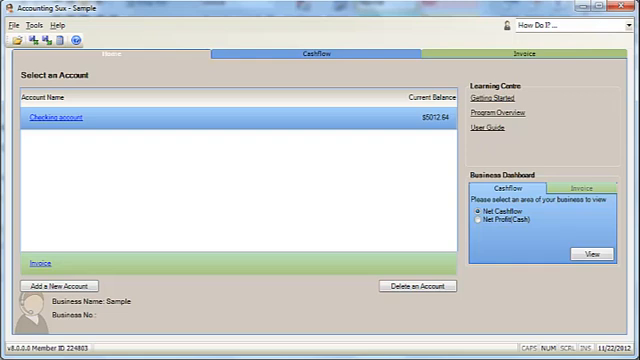
mouse_move(58, 117)
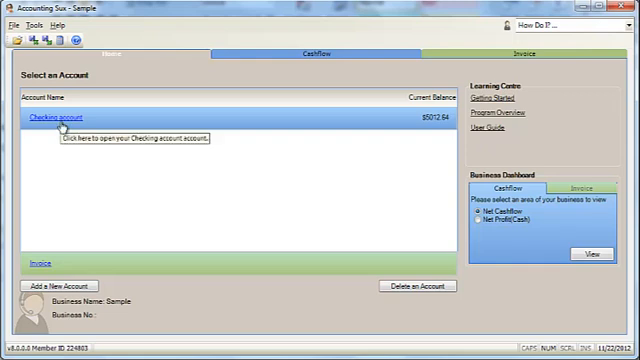
Step: Open the Checking account's October 2012 Money Out ledger from the Home screen
click(68, 117)
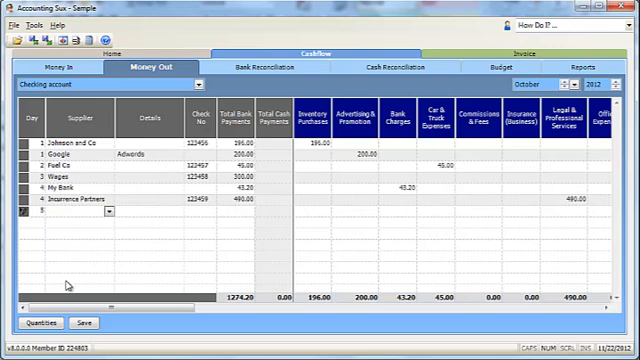
Step: Enter a Wages payment on check 123460 for 300.00
text(Wages)
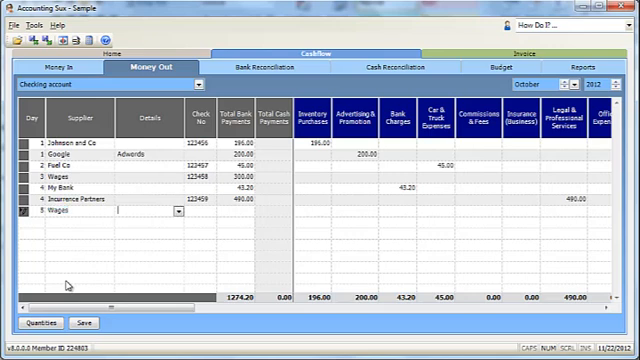
text(123460)
click(236, 210)
text(300)
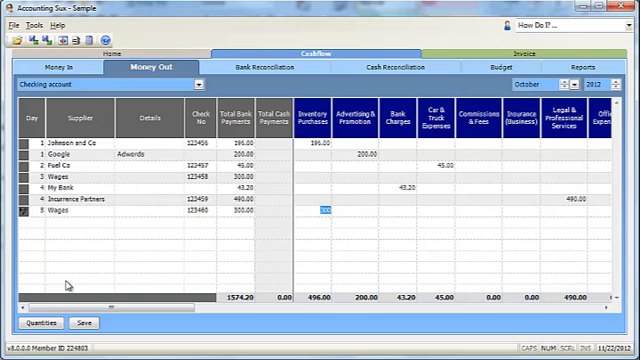
scroll(right, 3)
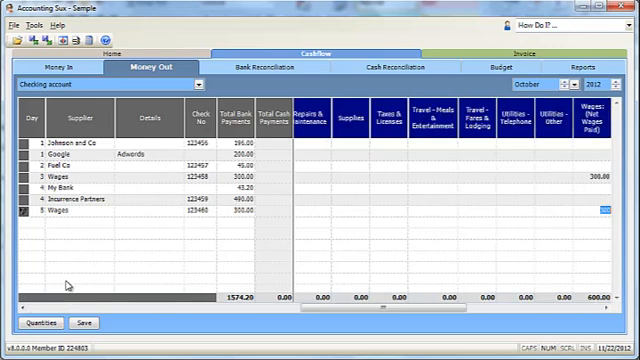
scroll(right, 3)
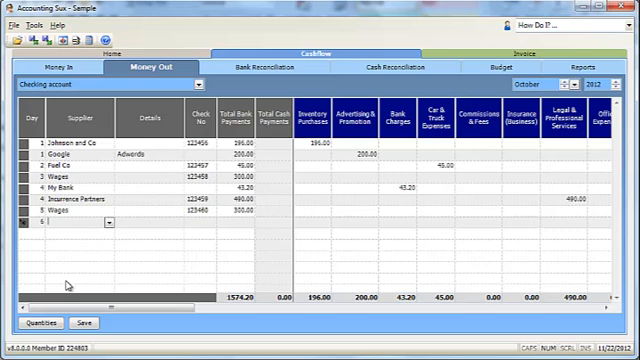
Step: Enter a Telephone payment on check 123461 for 250.00 under Utilities - Telephone
text(Telephone)
click(236, 221)
text(2)
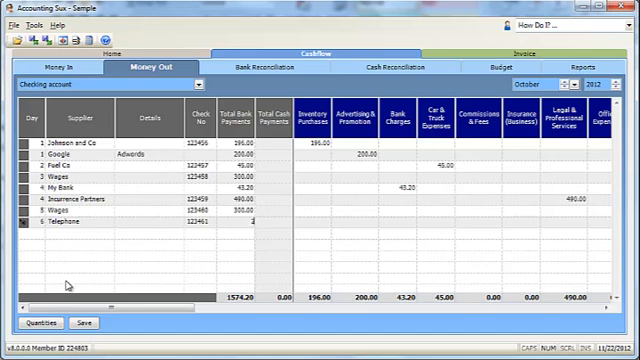
scroll(right, 3)
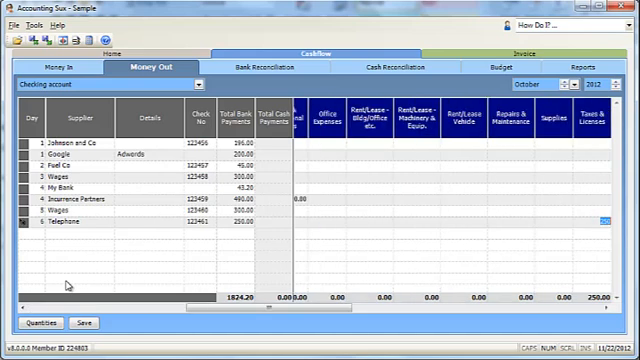
scroll(right, 3)
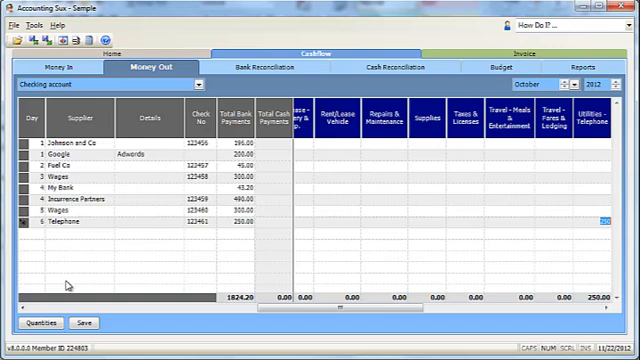
scroll(right, 3)
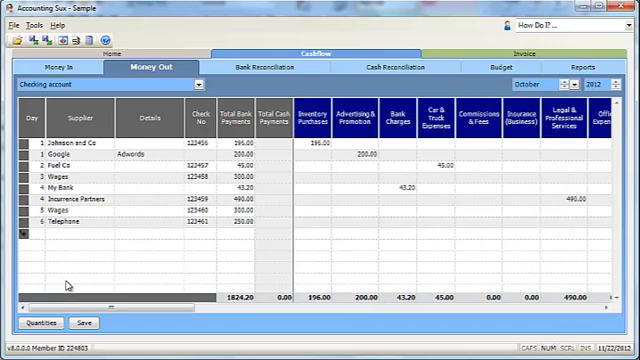
click(58, 68)
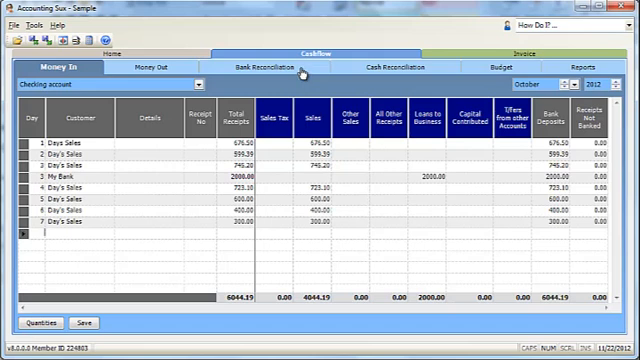
Step: Match all October deposits and payments to the statement, leaving a 5312.64 discrepancy
click(282, 67)
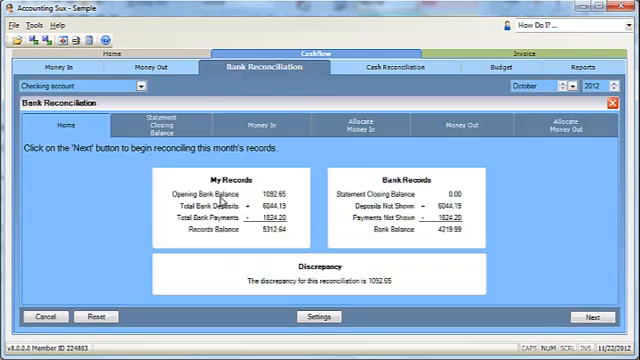
click(582, 316)
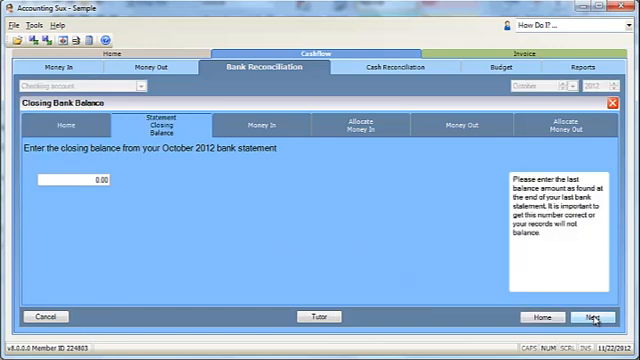
click(593, 316)
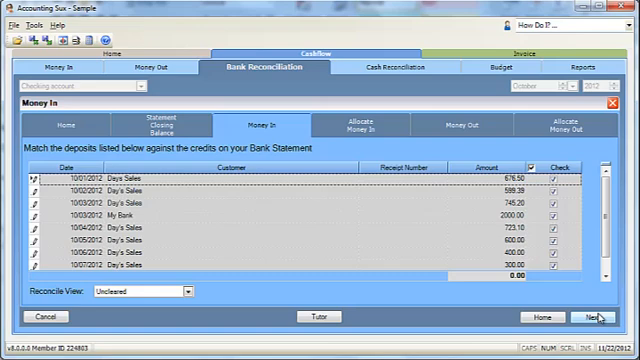
click(595, 316)
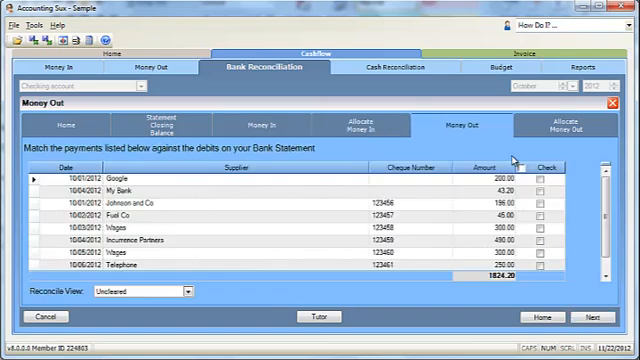
click(523, 168)
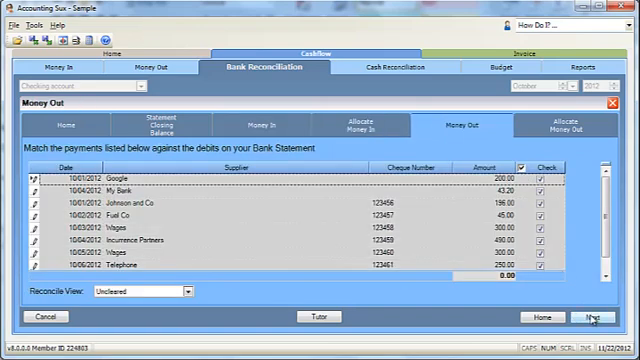
click(588, 316)
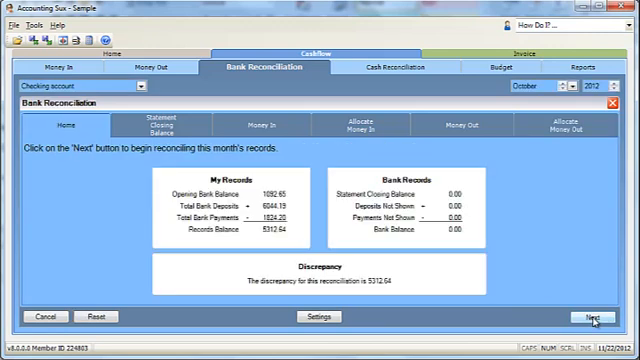
mouse_move(580, 160)
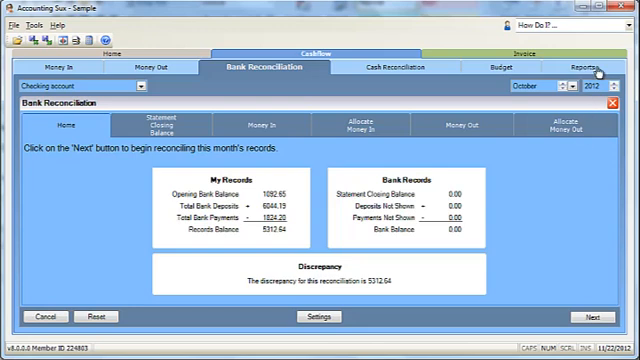
Step: Show the Reports list to reach the Profit and Loss (Cash) report
click(583, 67)
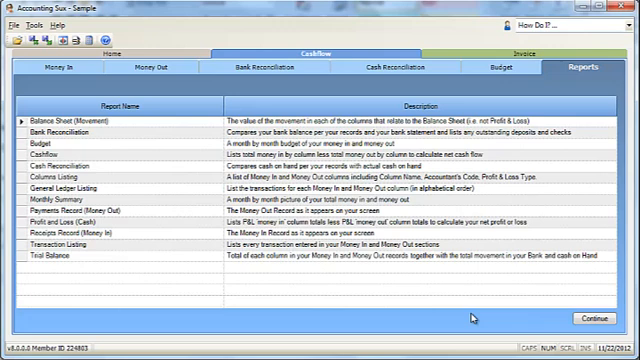
mouse_move(105, 222)
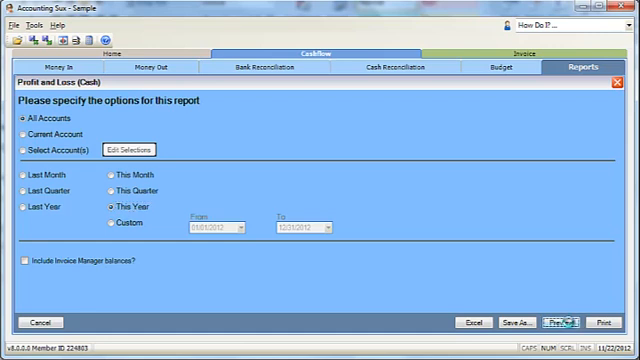
Step: Review the 2012 Profit and Loss (Cash) preview showing 2219.99 net profit, then go Home
click(560, 322)
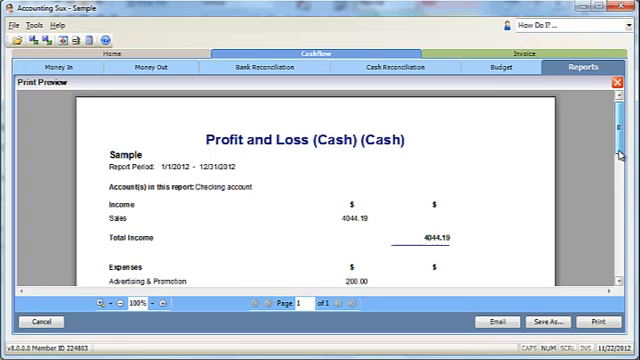
scroll(down, 3)
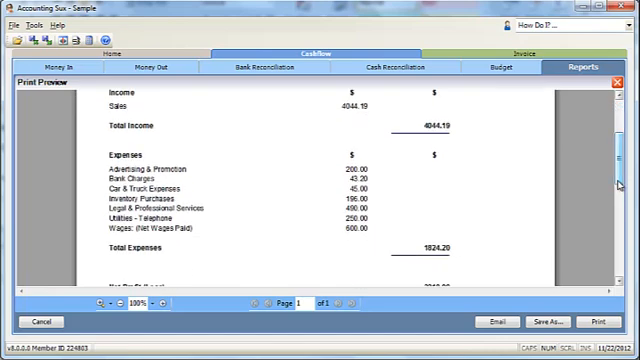
scroll(down, 3)
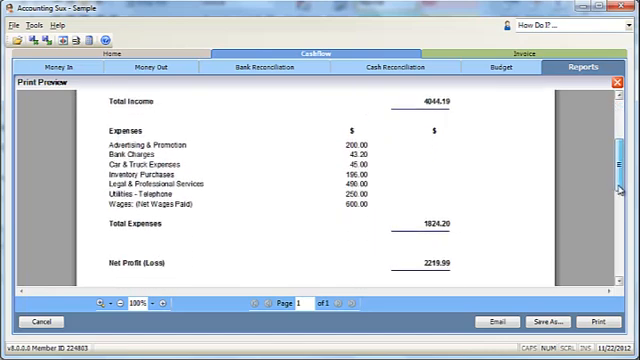
scroll(down, 3)
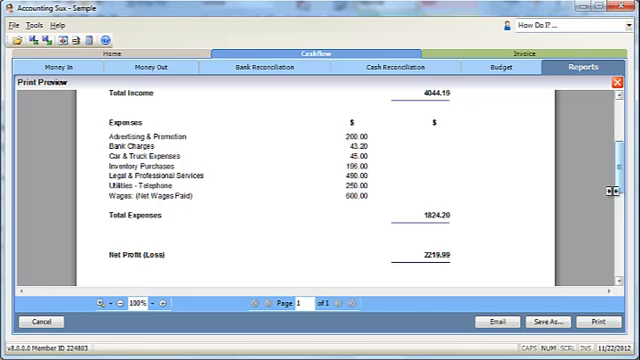
mouse_move(620, 193)
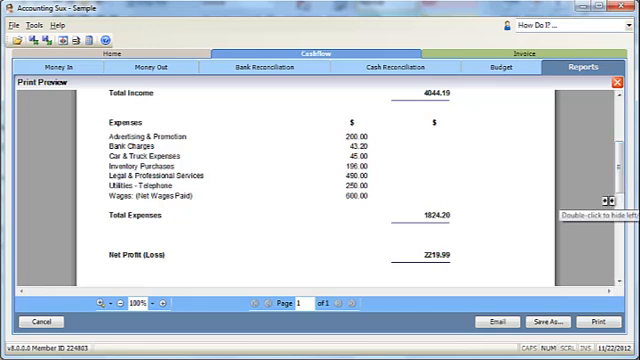
mouse_move(68, 322)
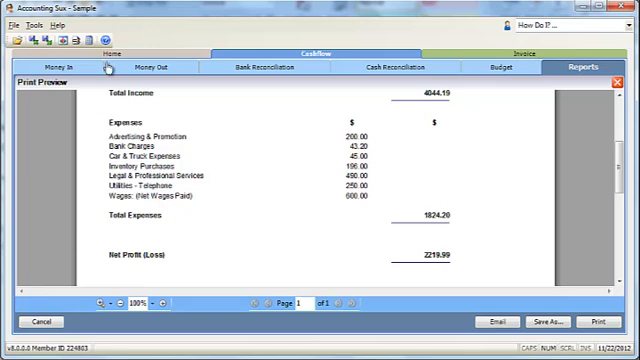
click(37, 321)
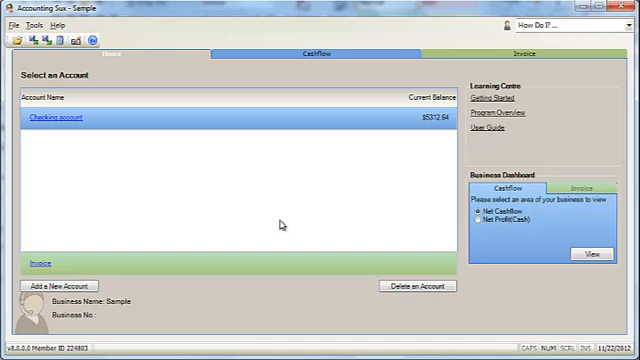
mouse_move(523, 67)
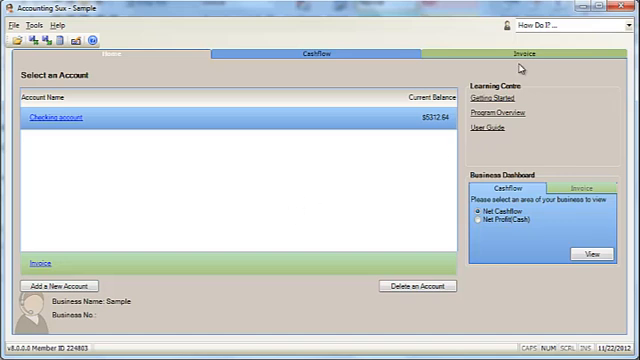
Step: Create invoice number 3 for customer Jolly Co
click(516, 55)
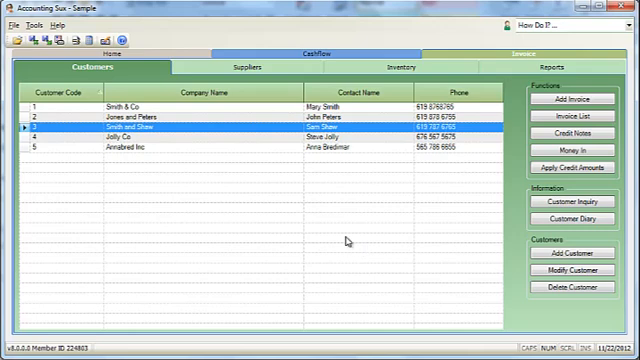
mouse_move(264, 66)
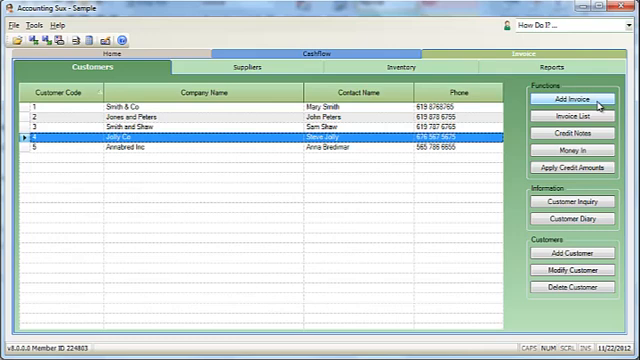
click(562, 98)
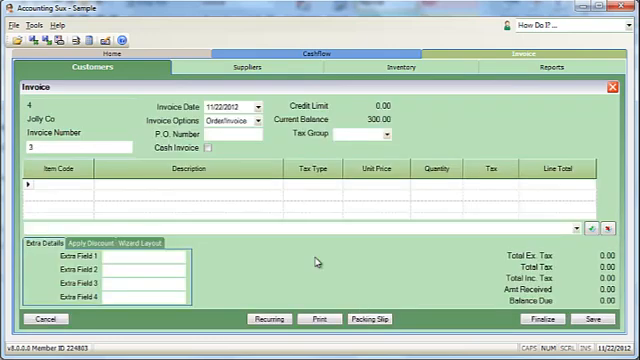
Step: Add 10 Red Widgets (item 101) and a 20.00 New Item line, finalizing the 519.50 invoice
click(90, 187)
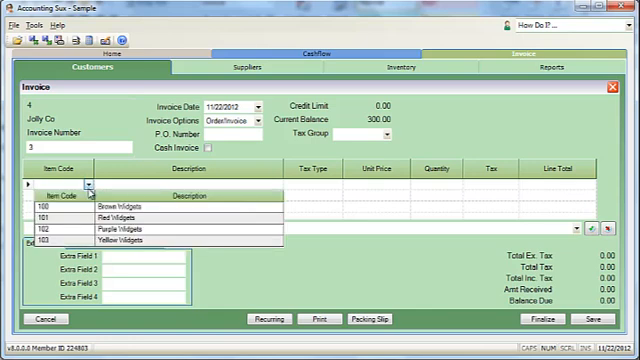
click(110, 208)
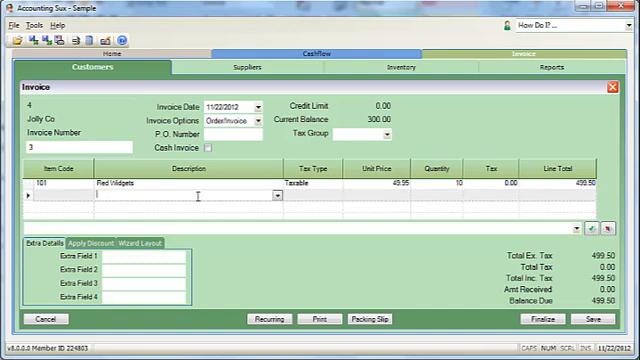
text(New Item)
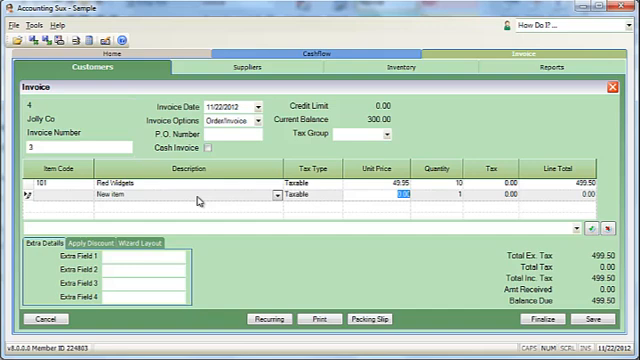
text(20.00)
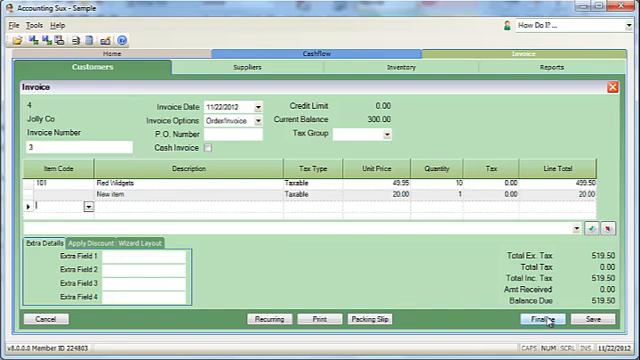
click(545, 319)
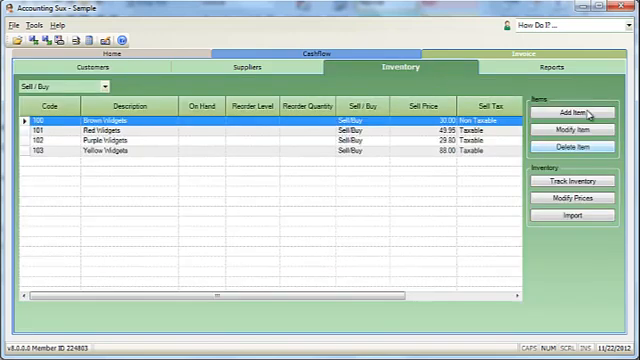
Step: Create inventory item 104 'Blue Widgets', Taxable, selling at 100.00
click(564, 113)
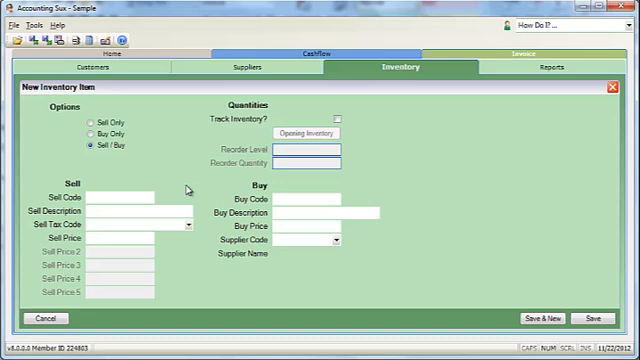
text(104)
text(Blue Widgets)
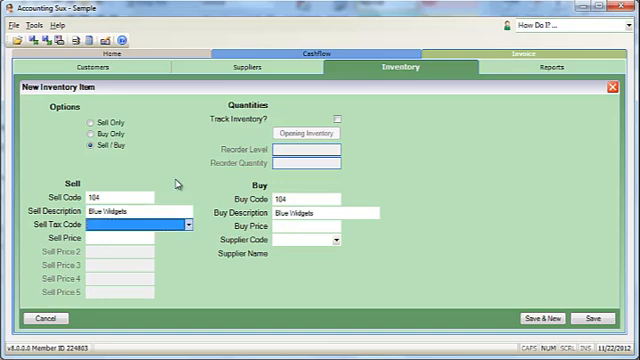
click(145, 225)
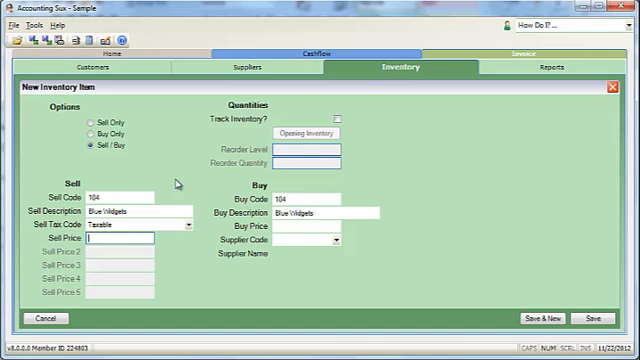
text(100)
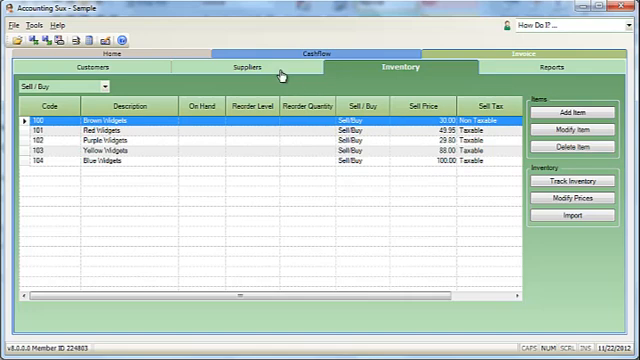
click(258, 66)
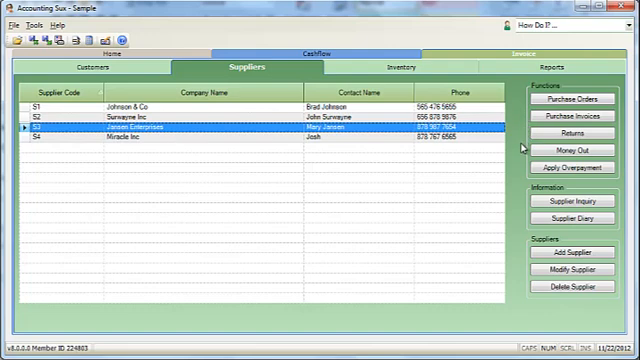
mouse_move(534, 65)
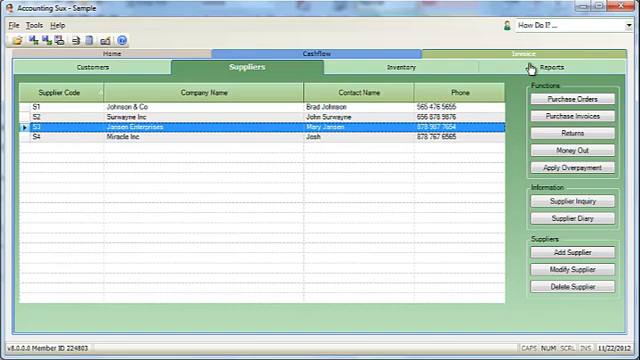
Step: Scroll through the reports catalogue covering sales, purchases and inventory reports
click(550, 68)
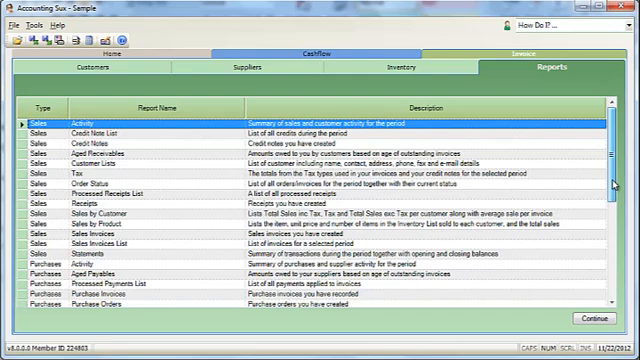
scroll(down, 3)
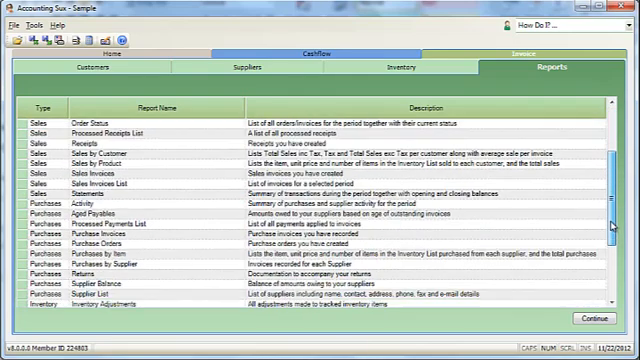
scroll(down, 3)
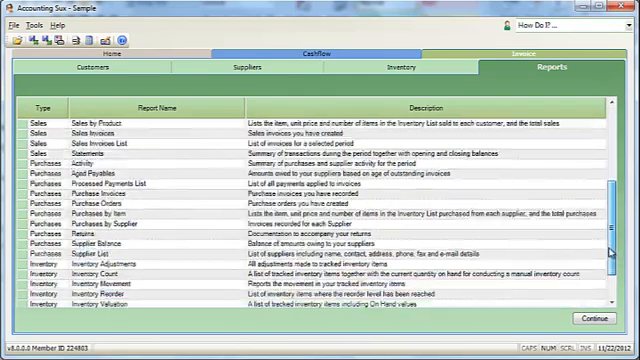
scroll(down, 3)
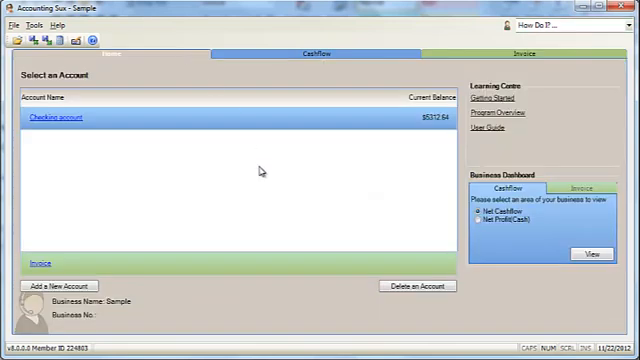
mouse_move(299, 221)
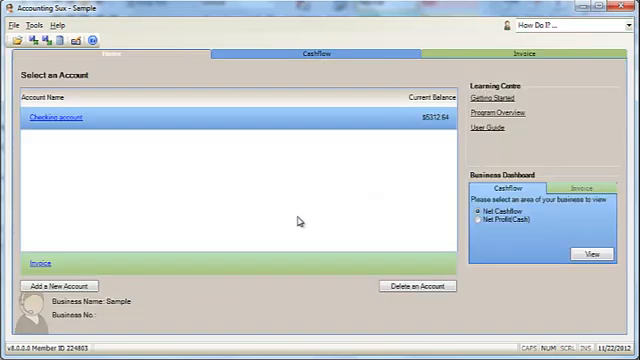